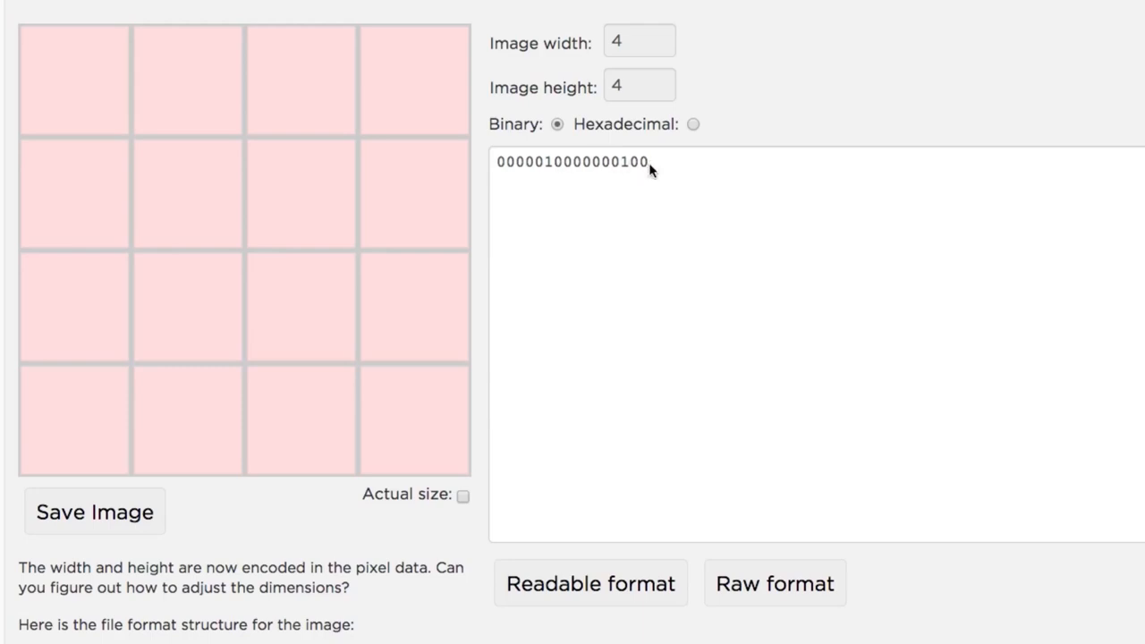
mouse_move(174, 164)
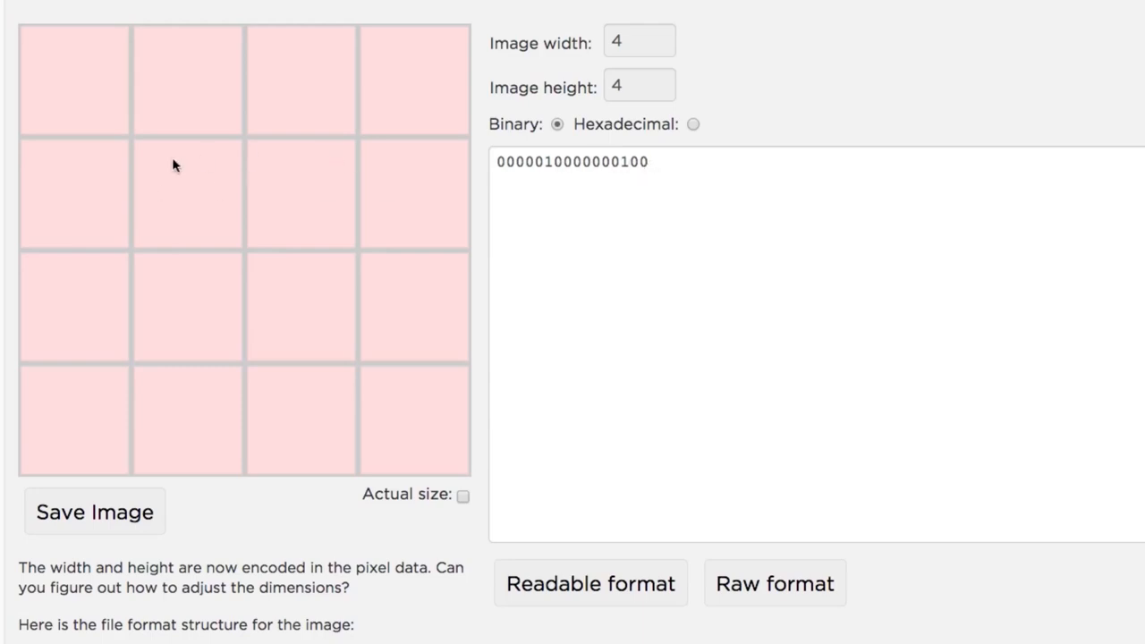
Put the width byte 0000 0100 and height byte 0000 0100 on separate header lines
click(498, 162)
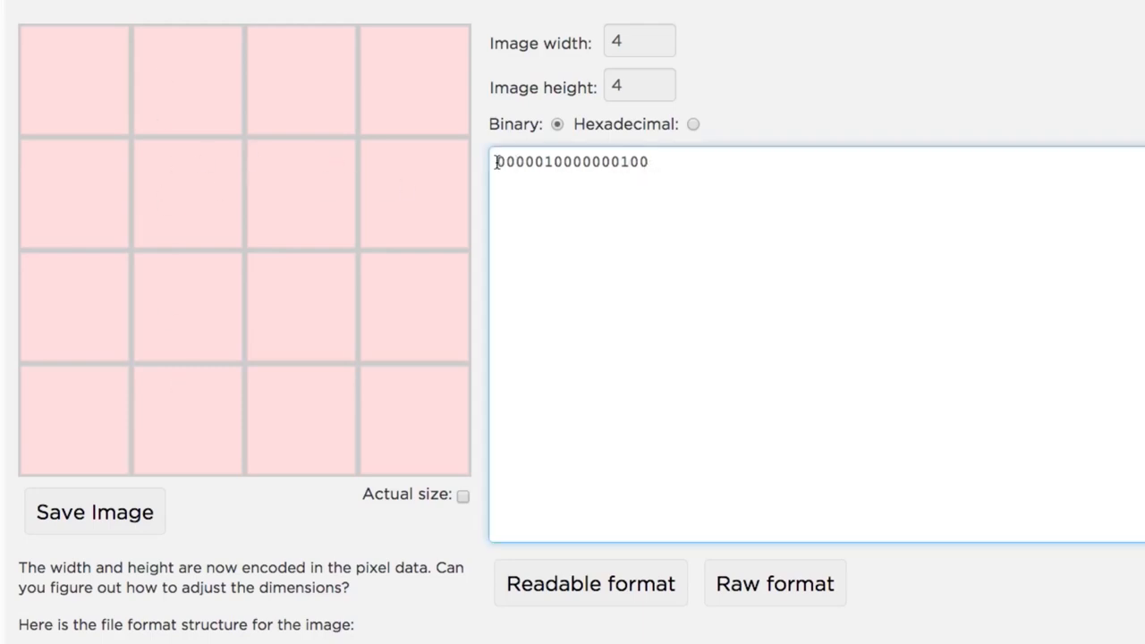
drag(498, 161, 569, 161)
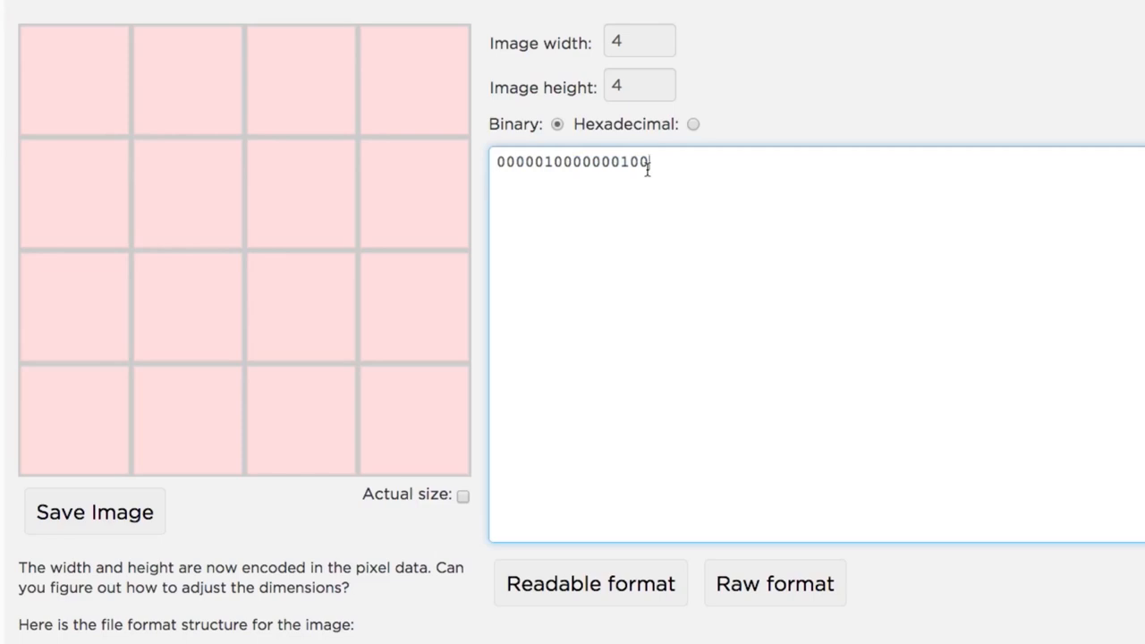
click(637, 41)
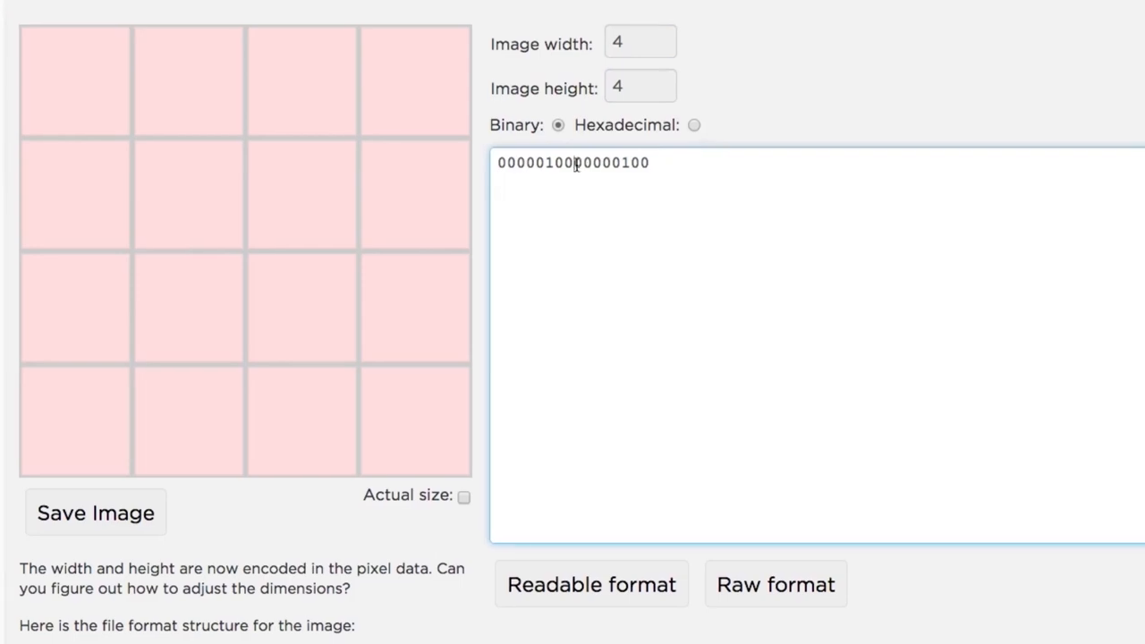
key(Enter)
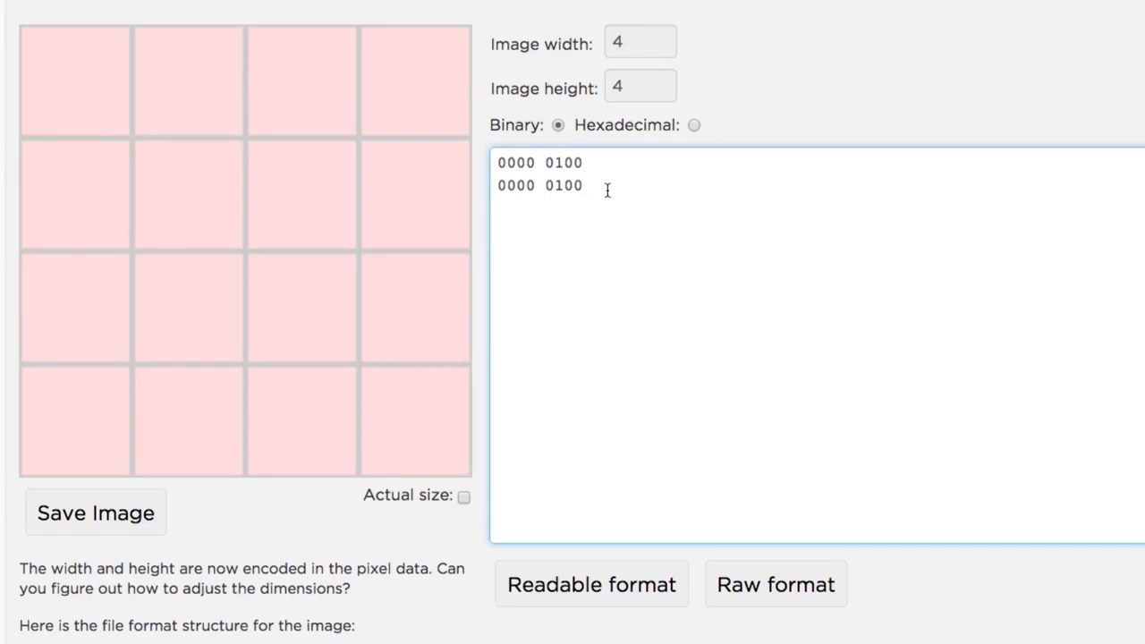
mouse_move(537, 200)
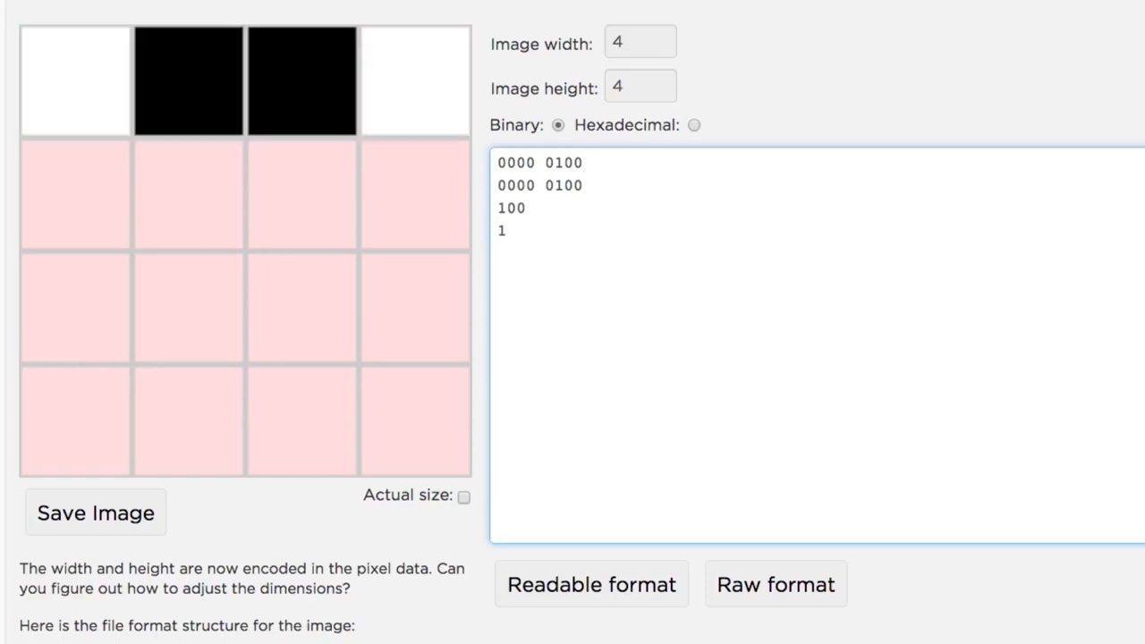
Enter pixel bits 10, 0101, 100, 110 after the header to fill the top rows
text(10)
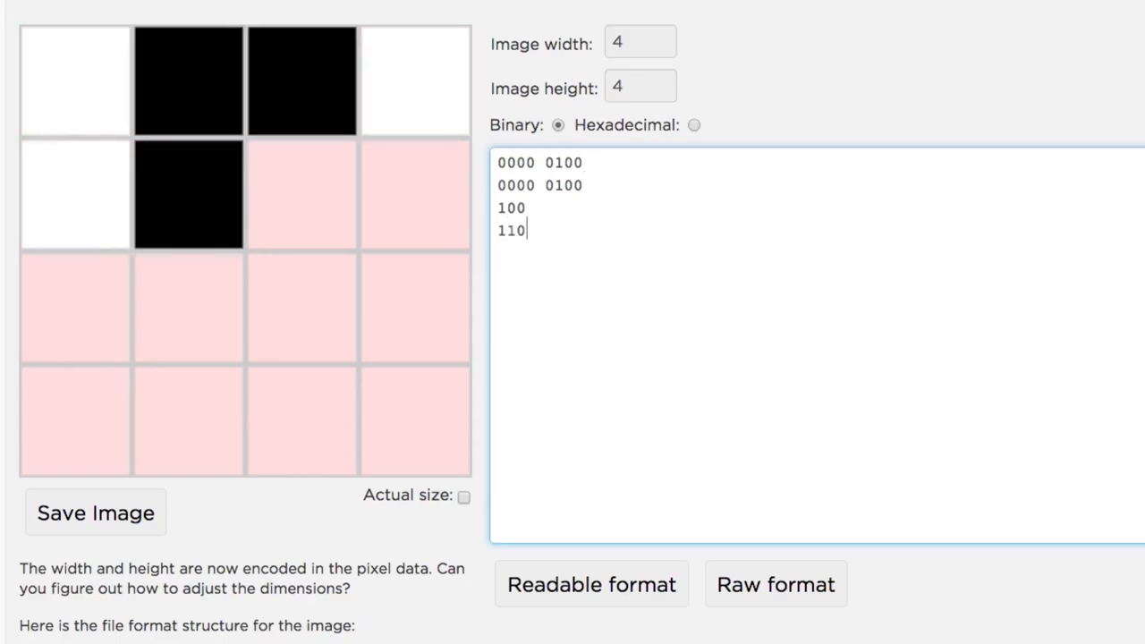
text(0101)
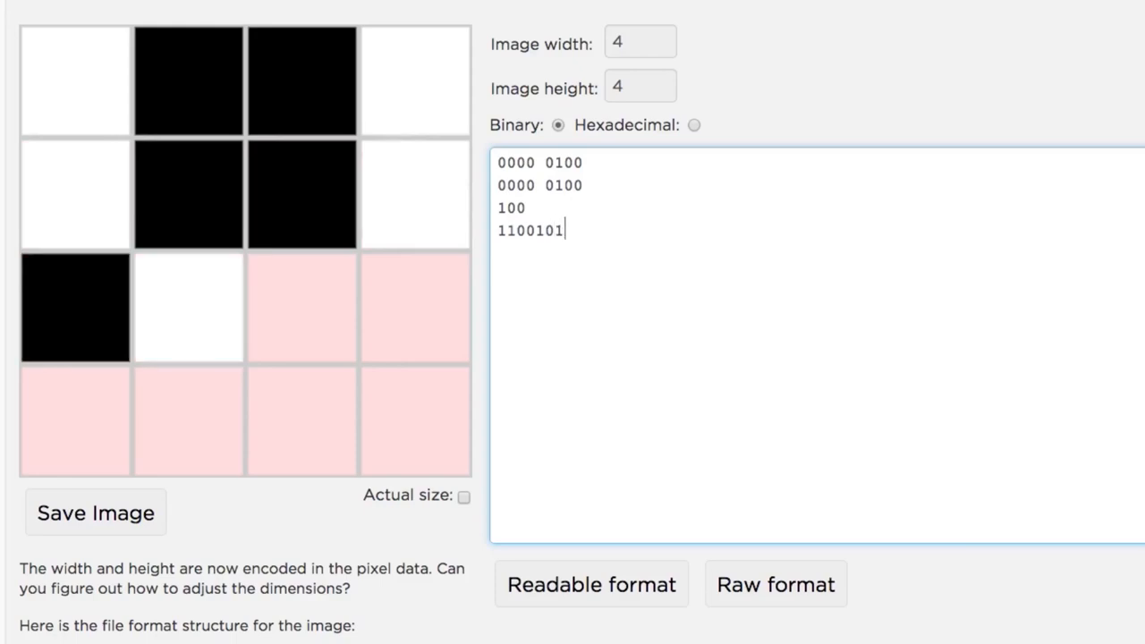
text(100)
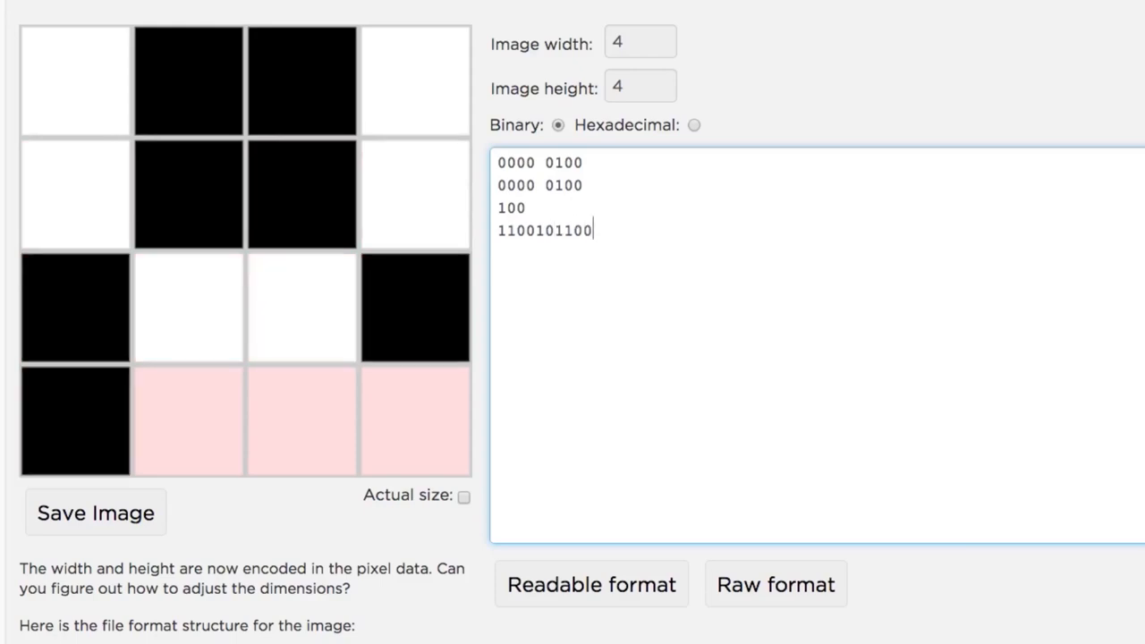
text(110)
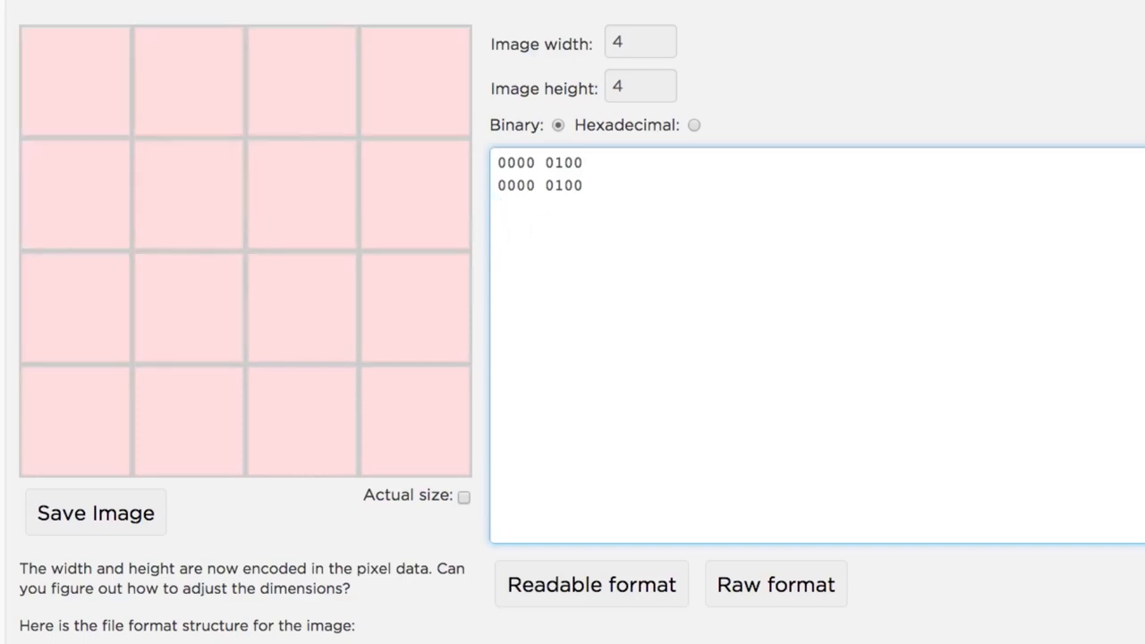
Start a new line below the header and enter pixel bits 1, 0, 10 toward the 16-pixel image
key(Enter)
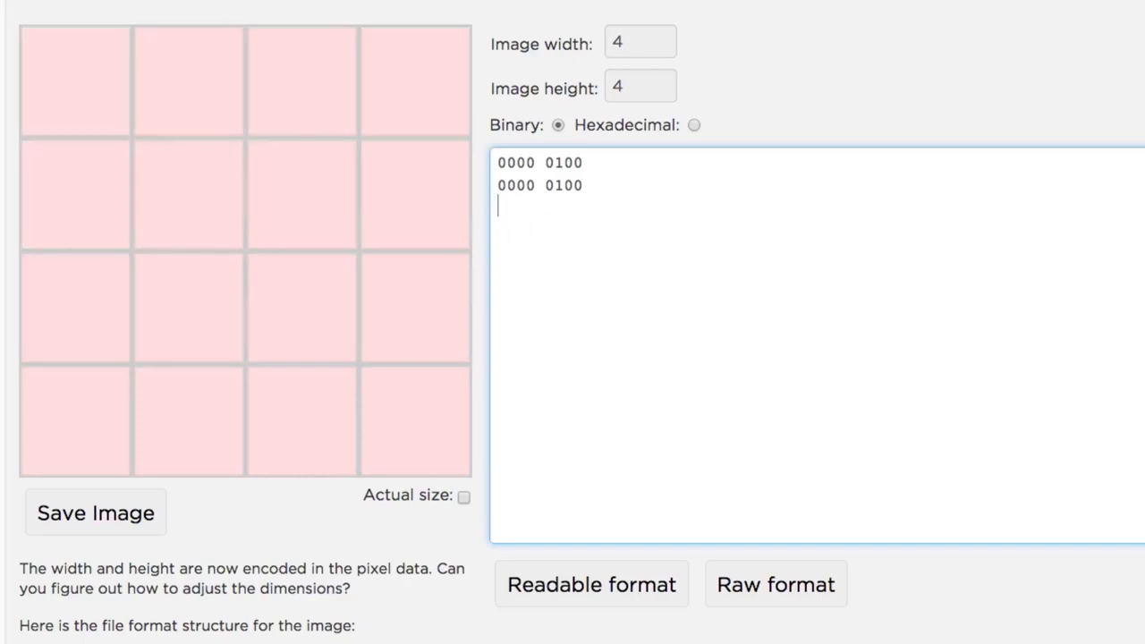
text(1)
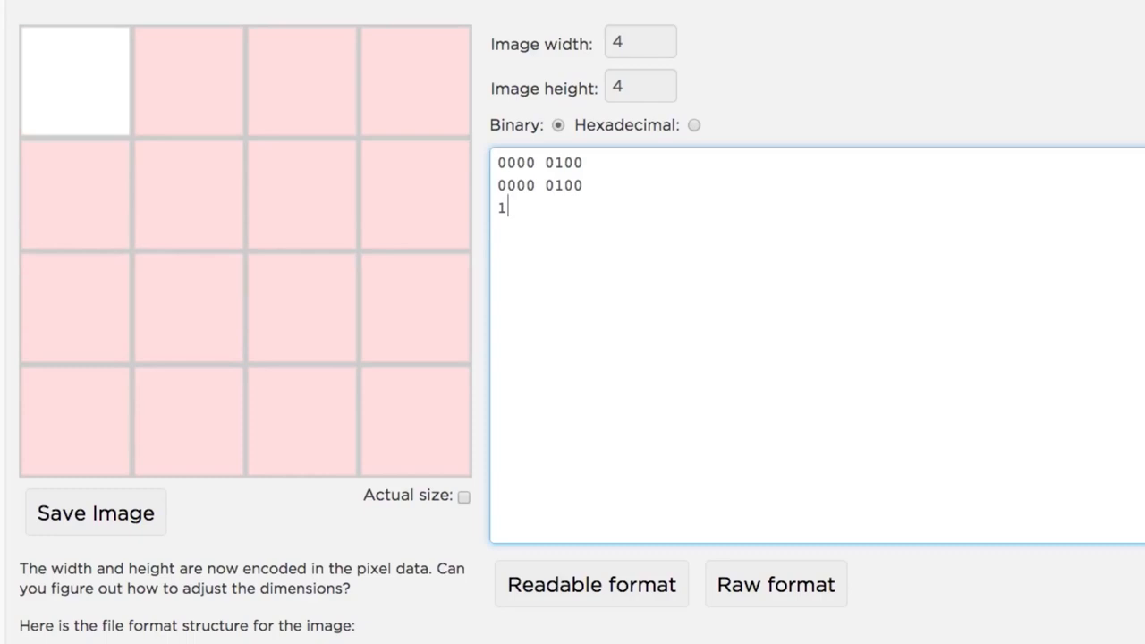
text(0)
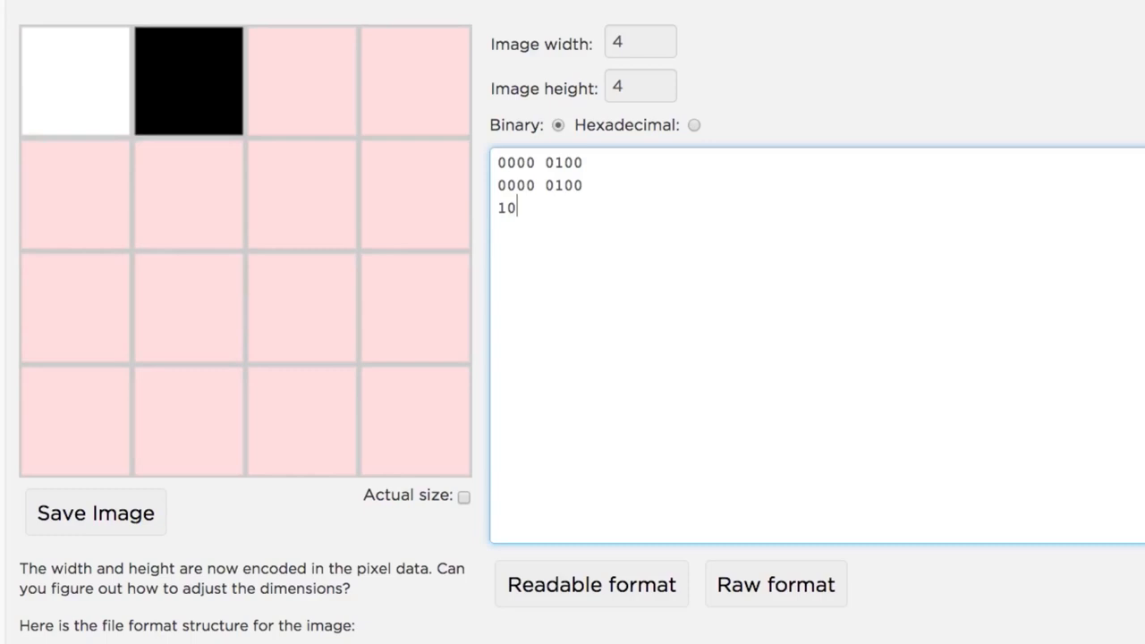
text(10)
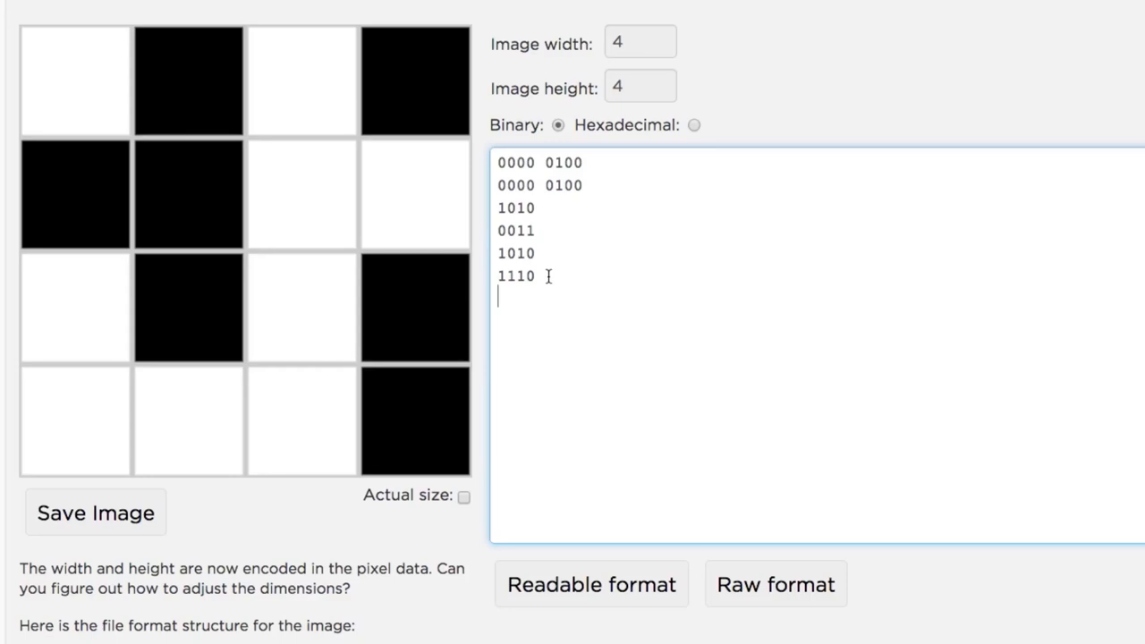
drag(515, 207, 537, 276)
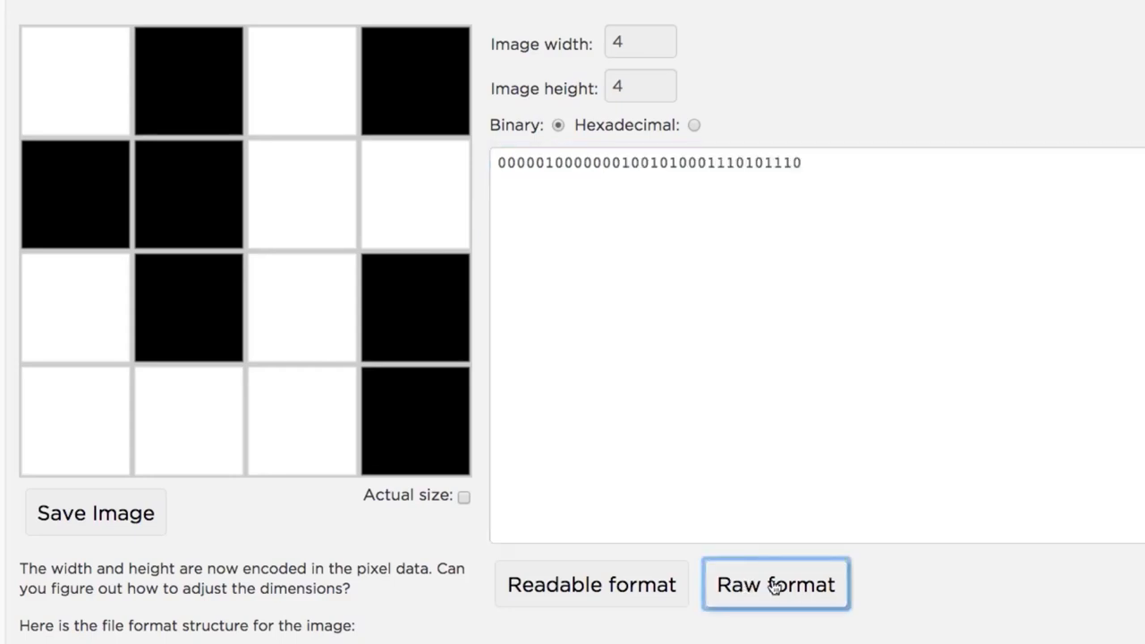
View the data as one raw bit string, then switch back to readable rows
click(714, 175)
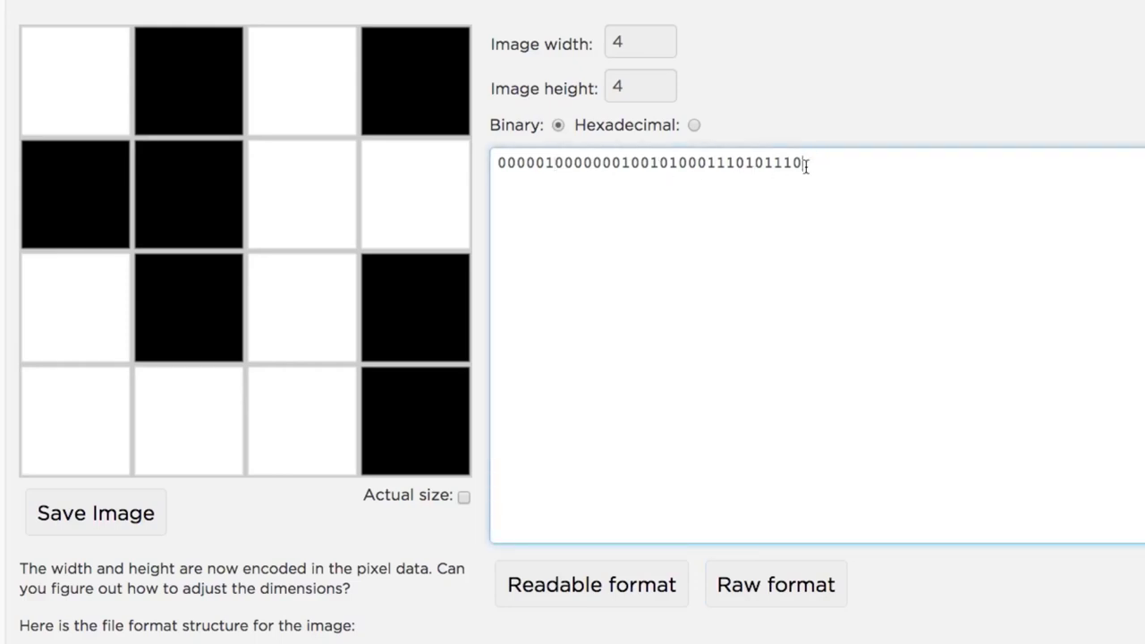
click(591, 585)
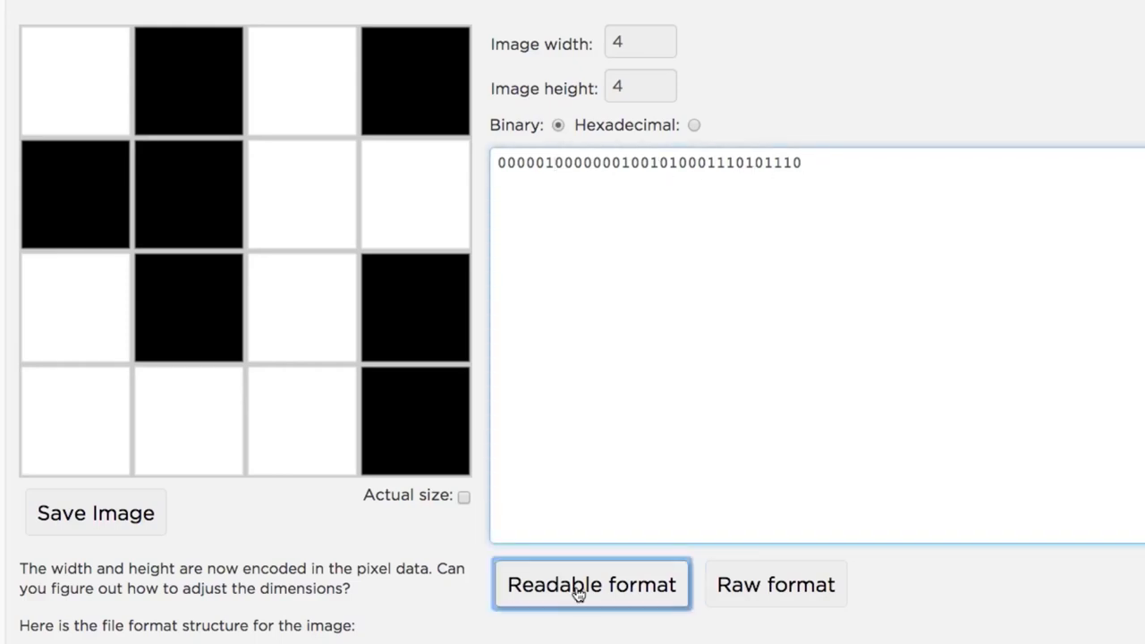
click(591, 584)
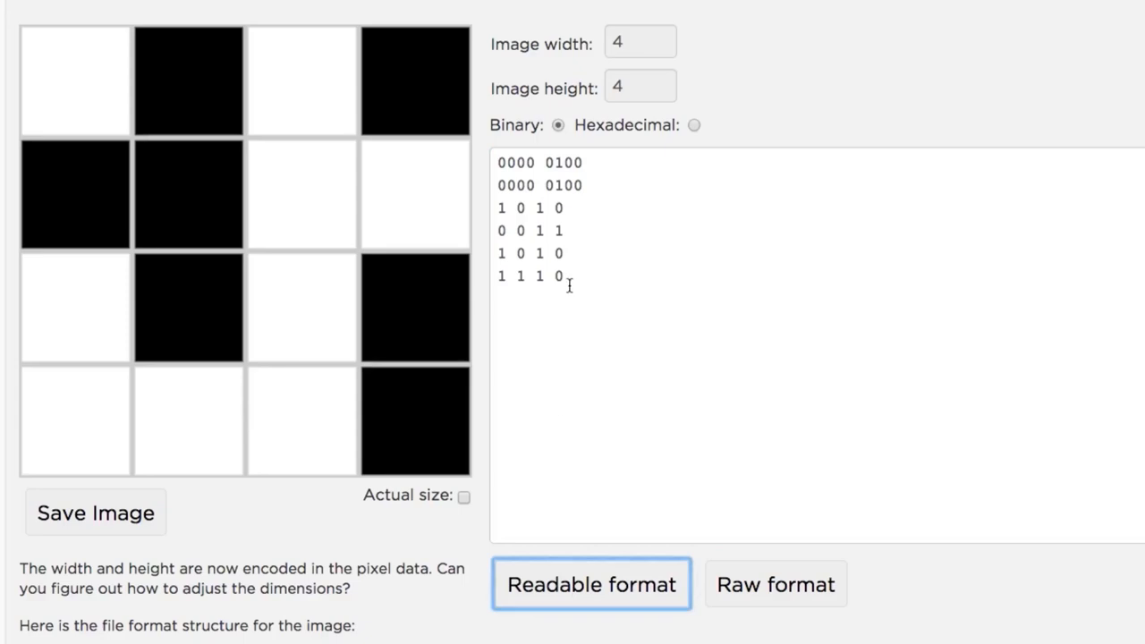
Delete bits from the last pixel row to test, then restore readable format
click(533, 276)
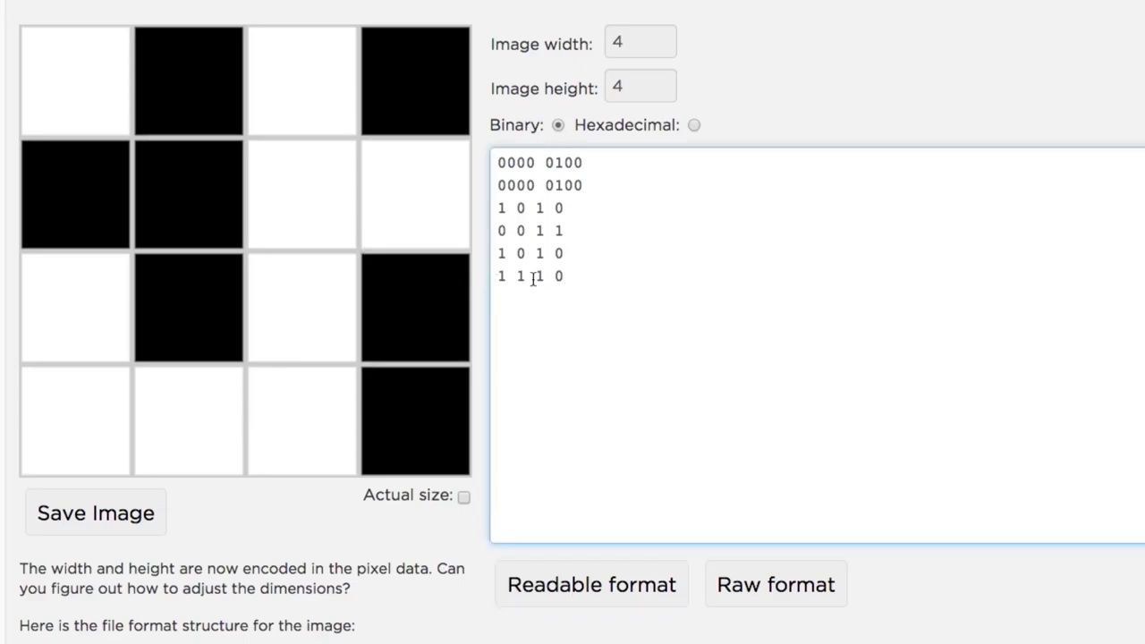
key(Backspace)
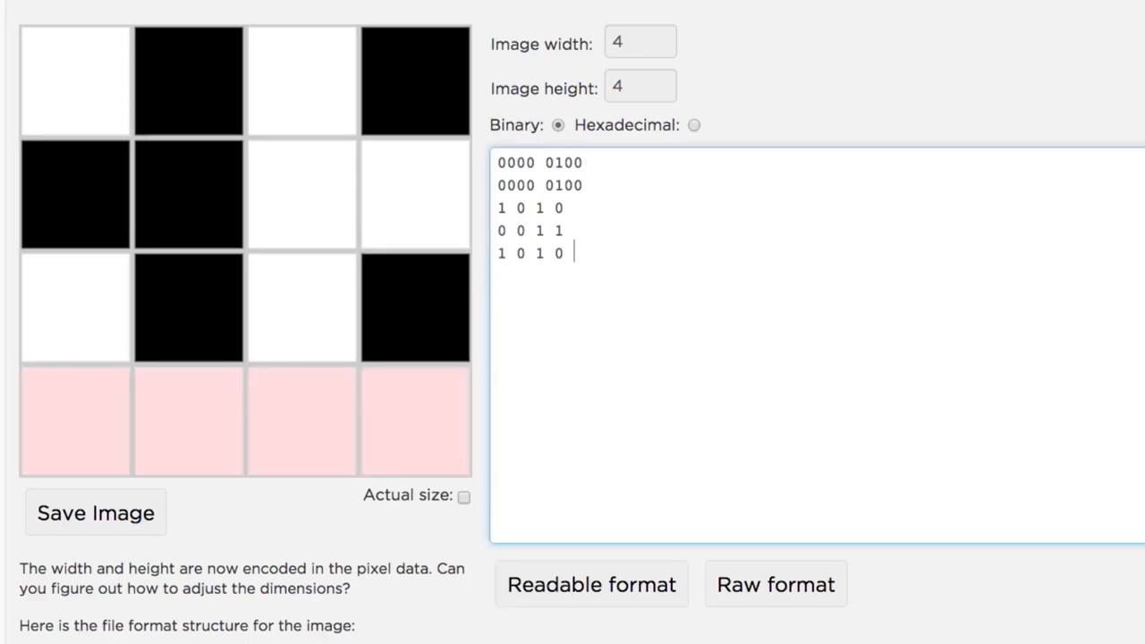
key(BackSpace)
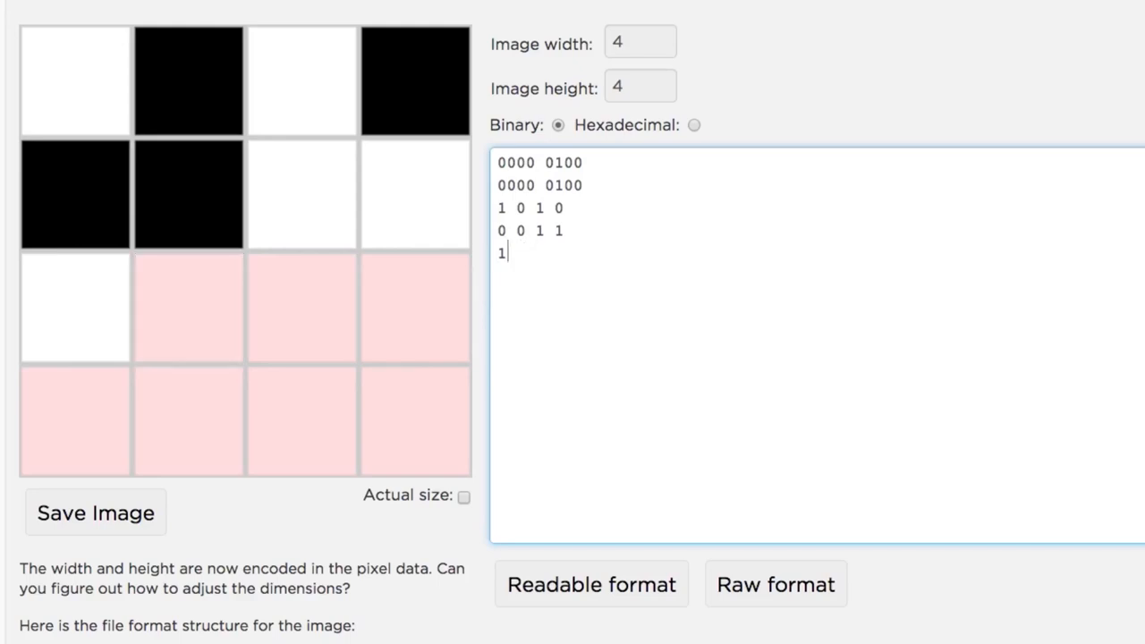
click(590, 583)
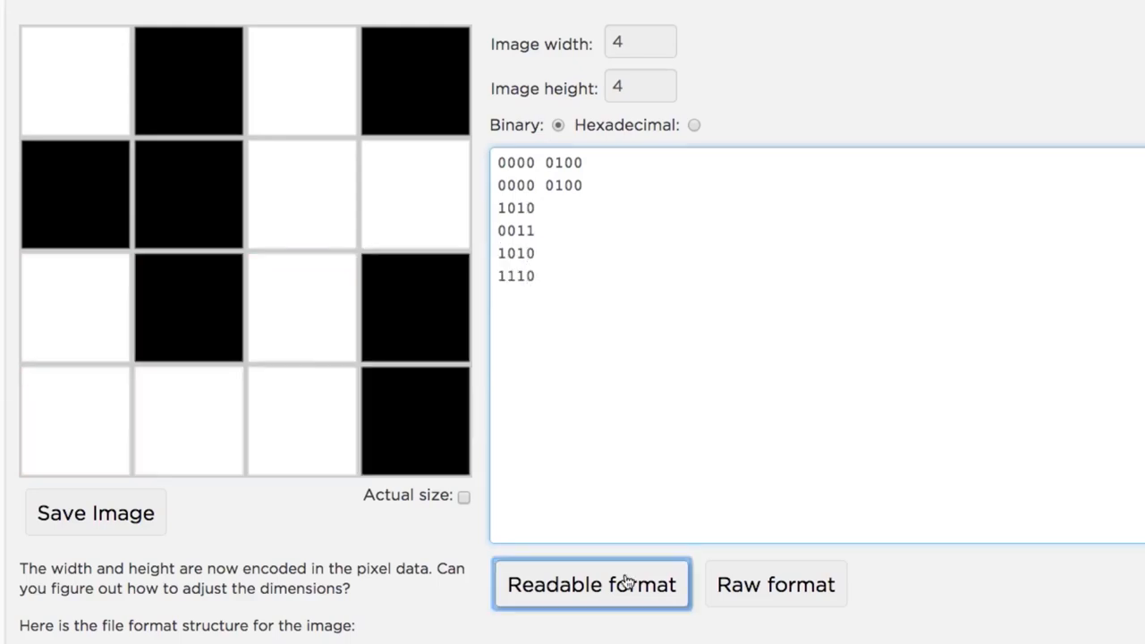